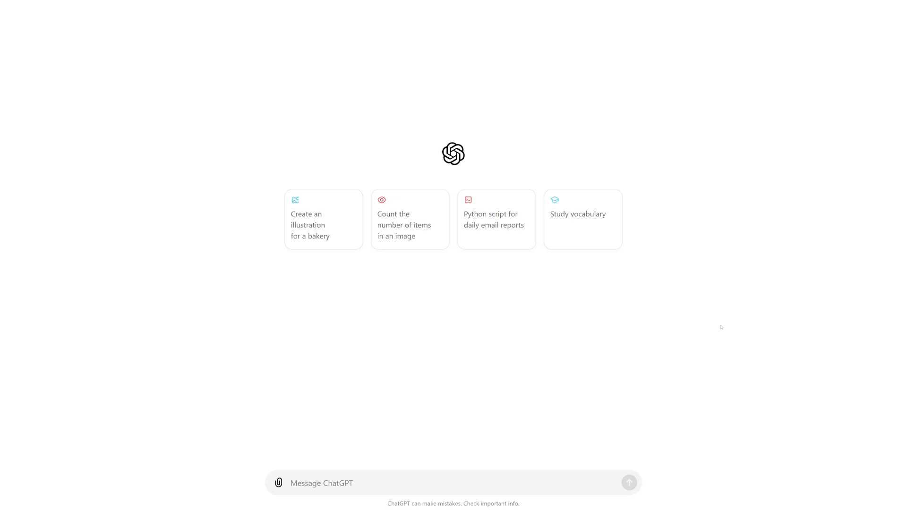
pyautogui.moveTo(721, 331)
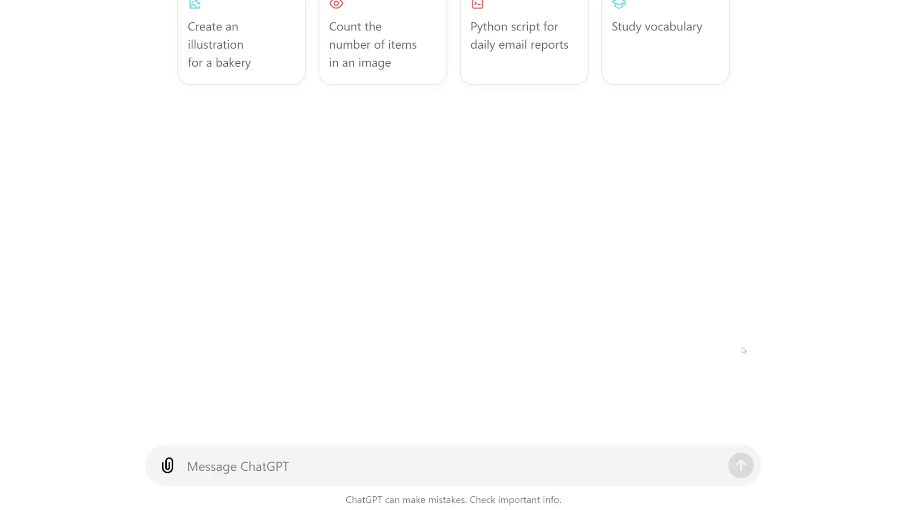
pyautogui.moveTo(840, 275)
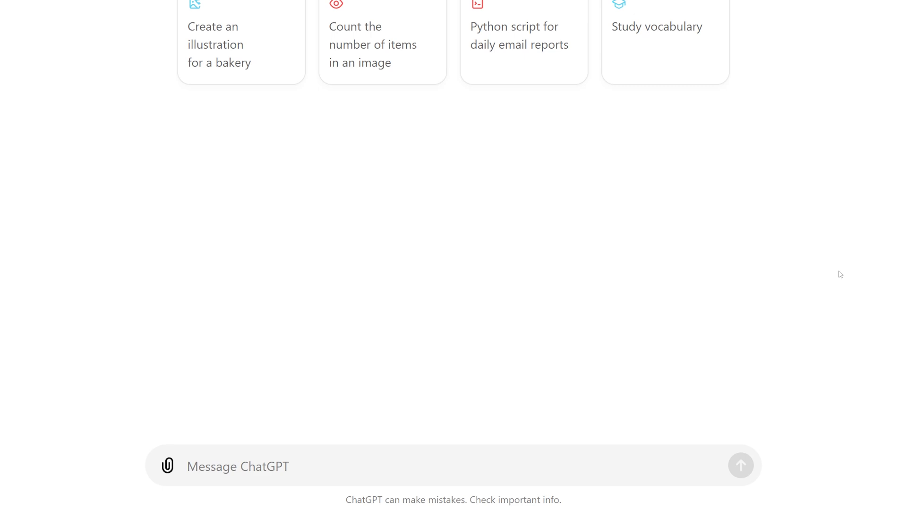
pyautogui.moveTo(731, 366)
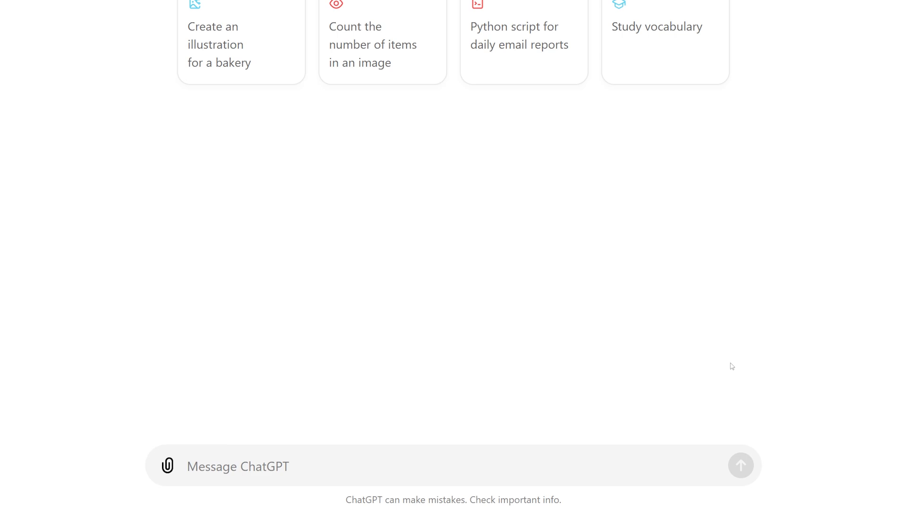
pyautogui.moveTo(625, 473)
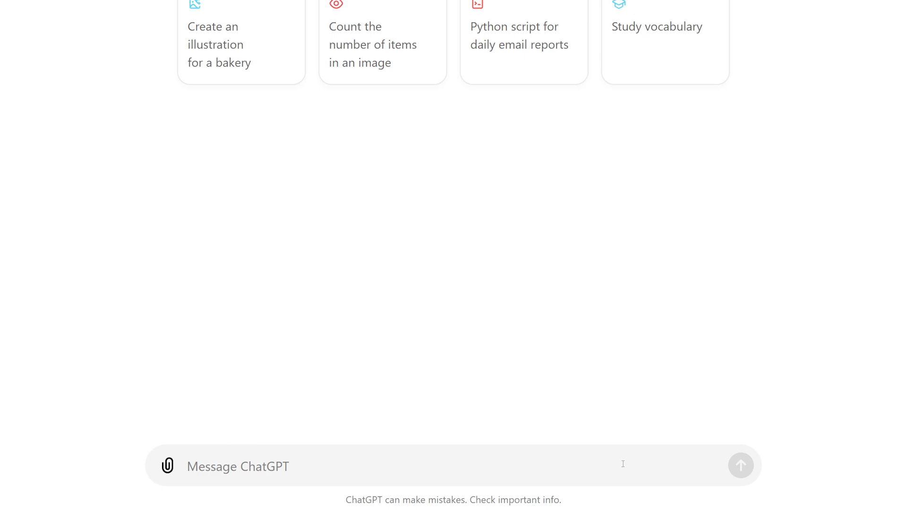
# Ask ChatGPT for a short YouTube script titled "AI, how will it change the world?" and copy the result.
pyautogui.write('Write a short script for a youtube video with the title "AI, how will it change the world"')
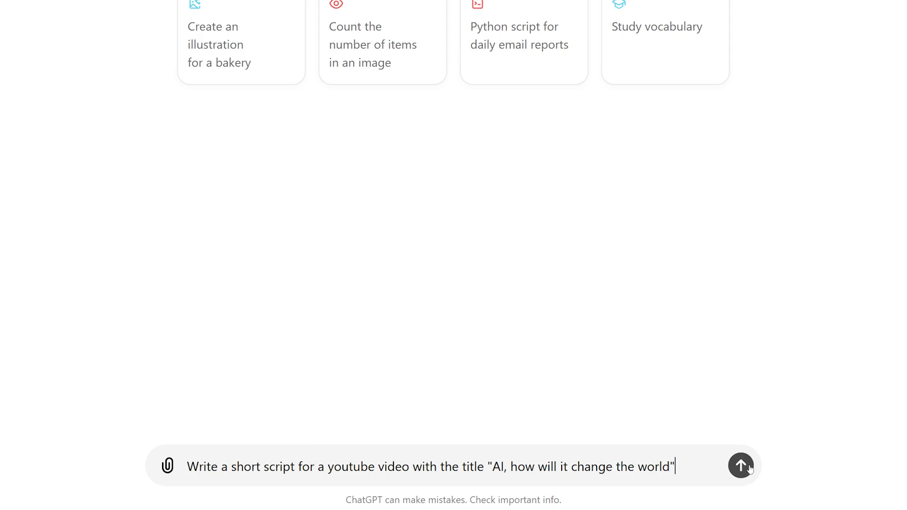
pyautogui.click(741, 466)
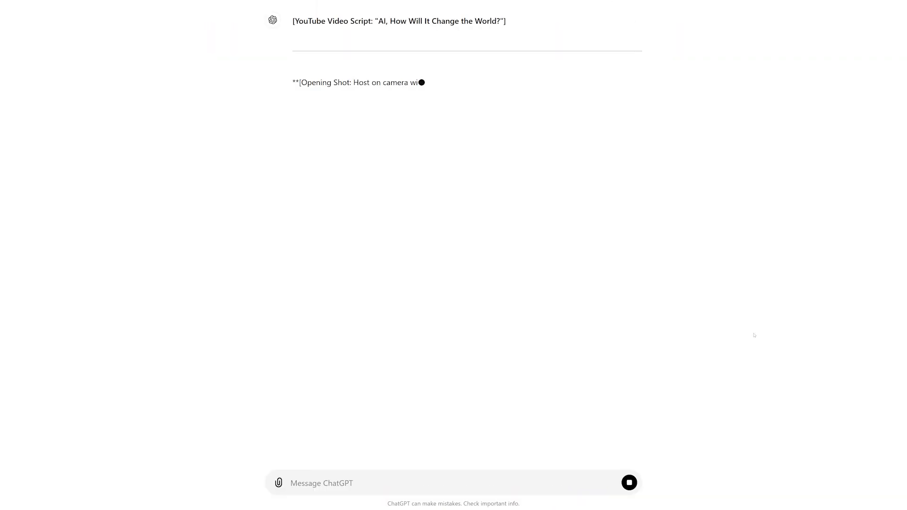
pyautogui.scroll(-3)
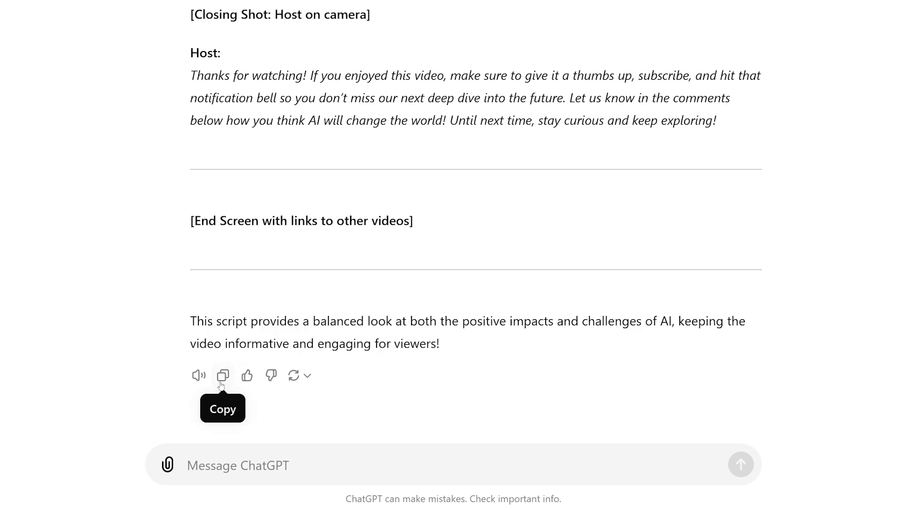
pyautogui.click(223, 375)
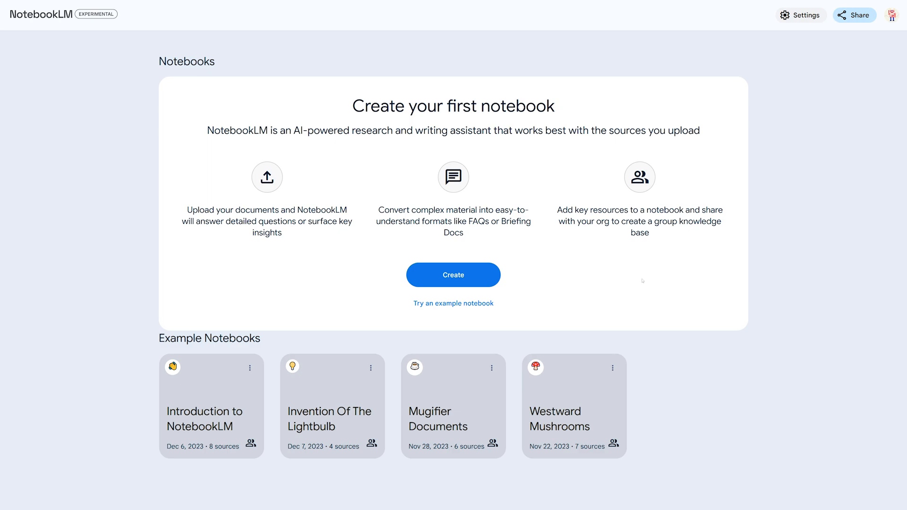
pyautogui.moveTo(602, 283)
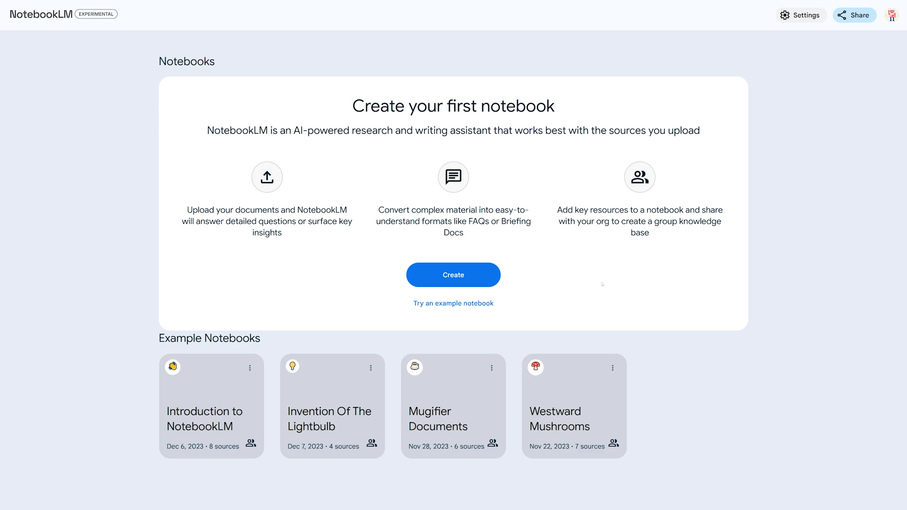
# Create a new NotebookLM notebook and insert the pasted "AI, How Will It Change the World?" script as its source.
pyautogui.click(452, 274)
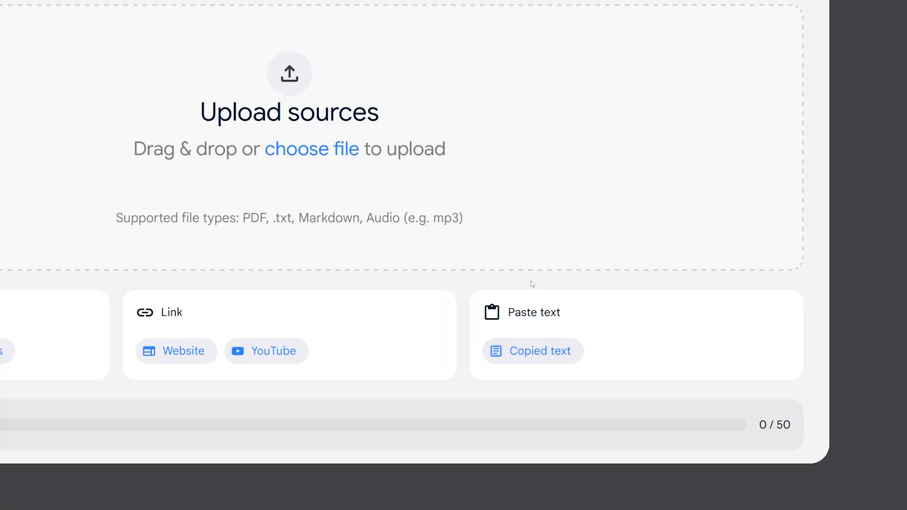
pyautogui.click(533, 350)
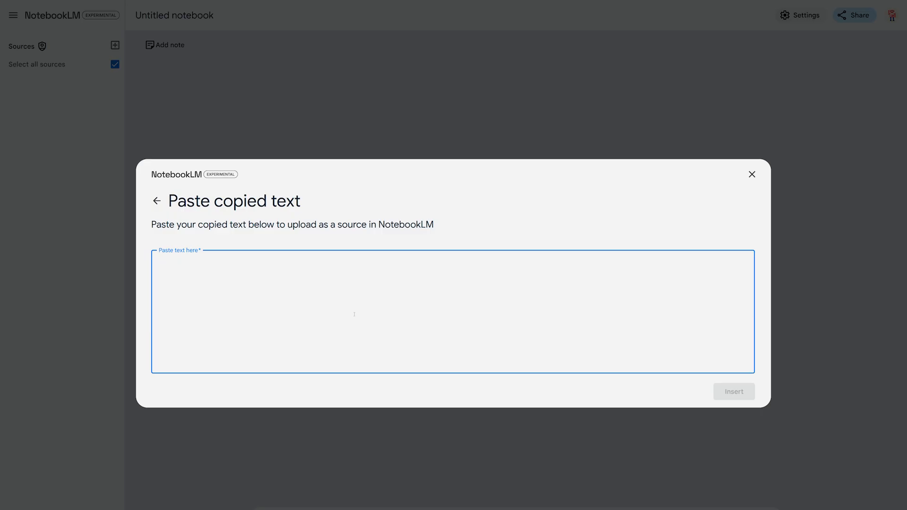
pyautogui.write('**[YouTube Video Script: "AI, How Will It Change the World?"]**')
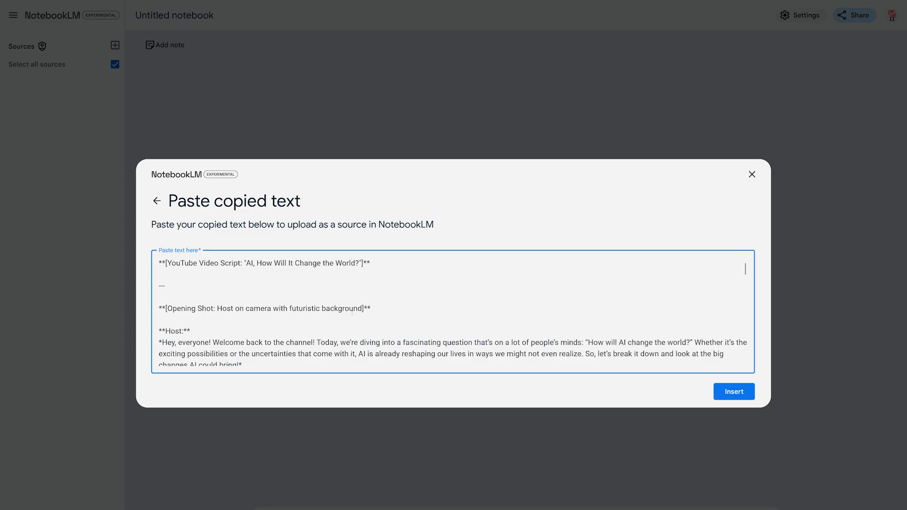
pyautogui.scroll(-3)
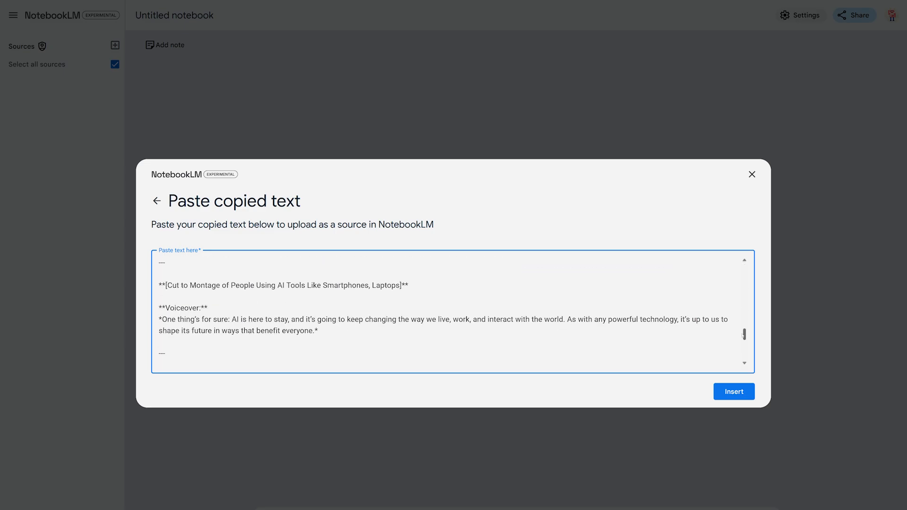
pyautogui.click(733, 391)
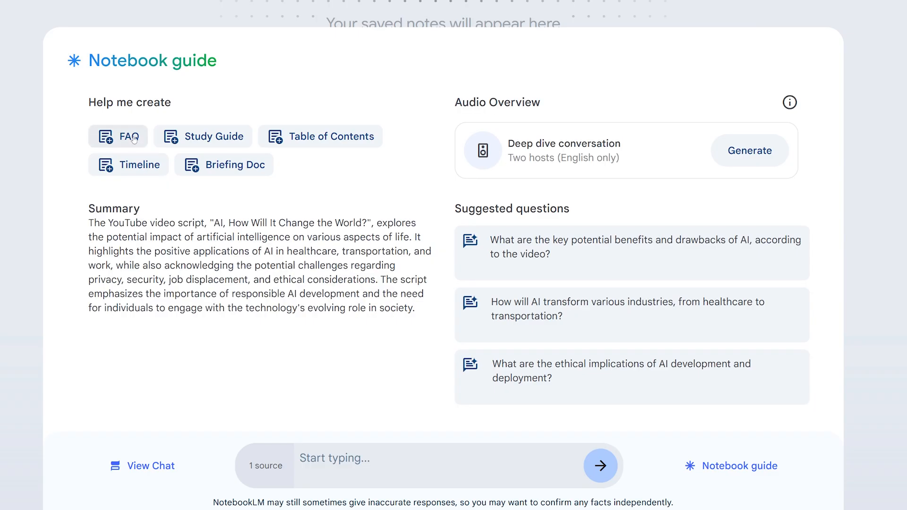
pyautogui.moveTo(344, 98)
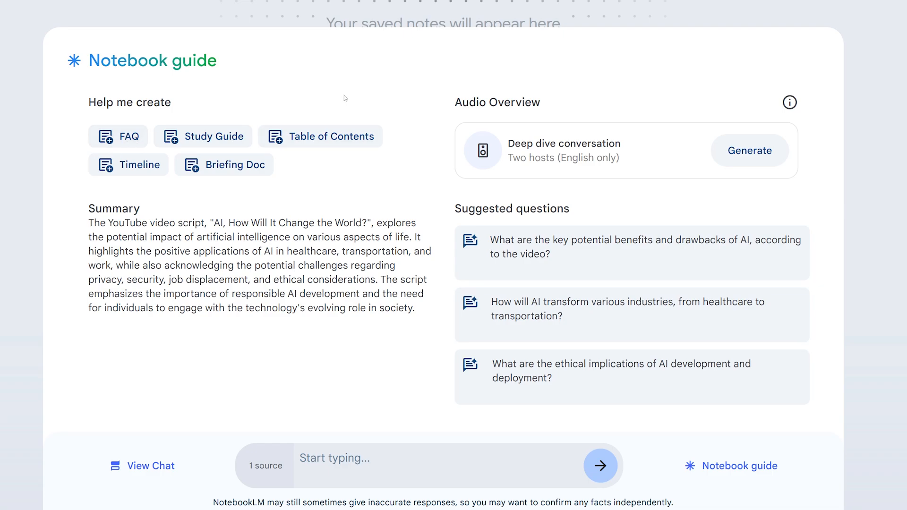
pyautogui.moveTo(394, 115)
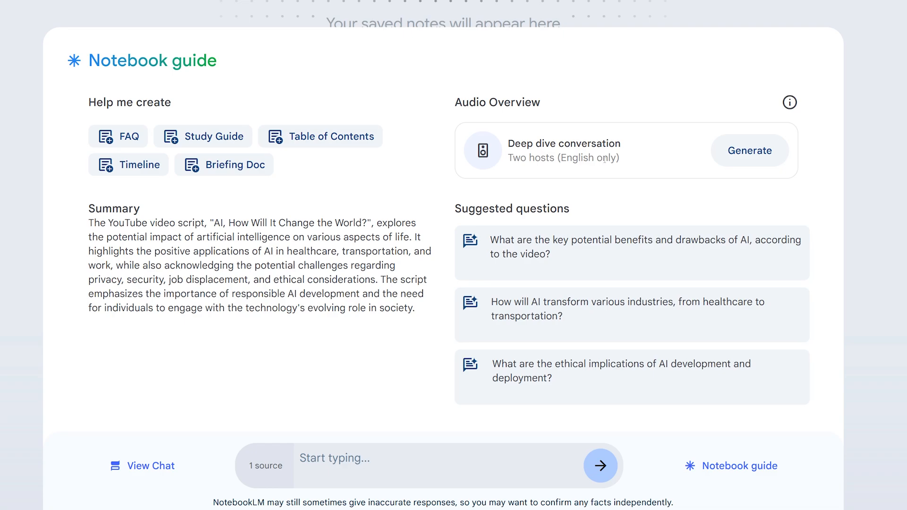
pyautogui.moveTo(815, 154)
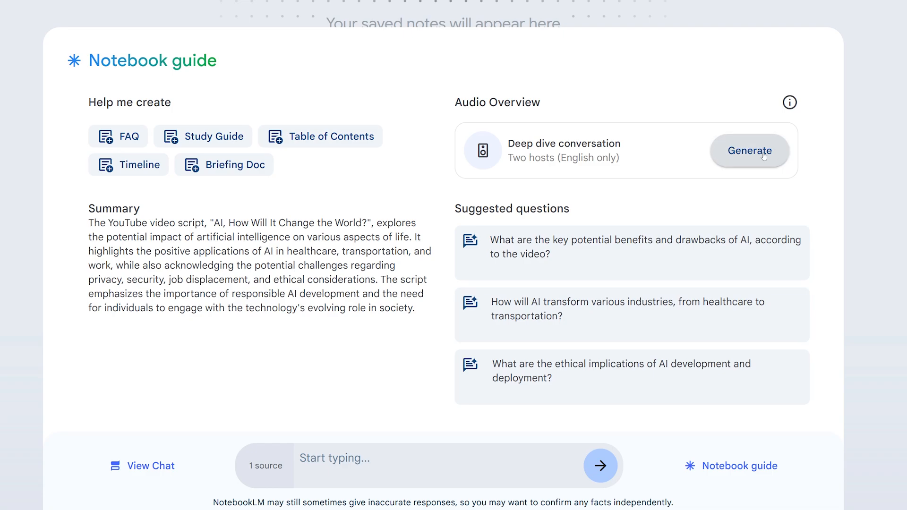
# Generate the two-host Deep dive Audio Overview from the script.
pyautogui.click(749, 151)
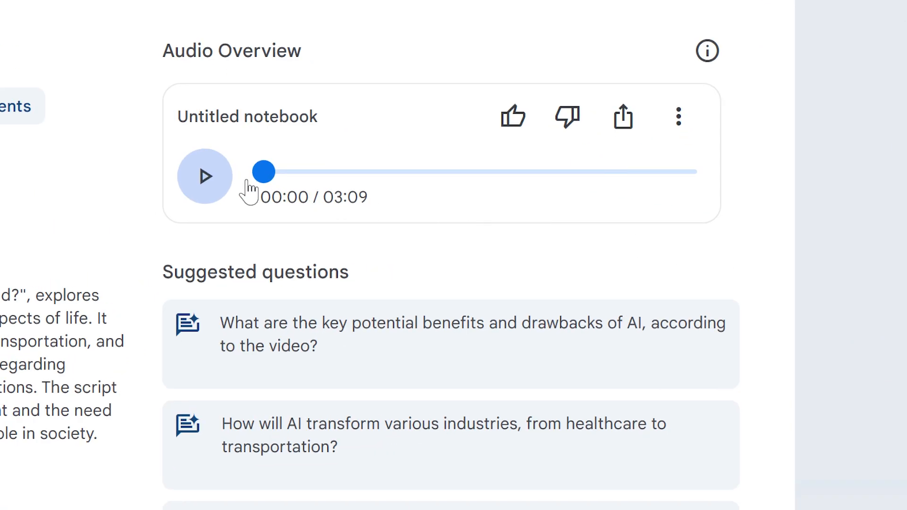
# Play and pause the finished Audio Overview, then download it from the three-dot menu.
pyautogui.click(204, 175)
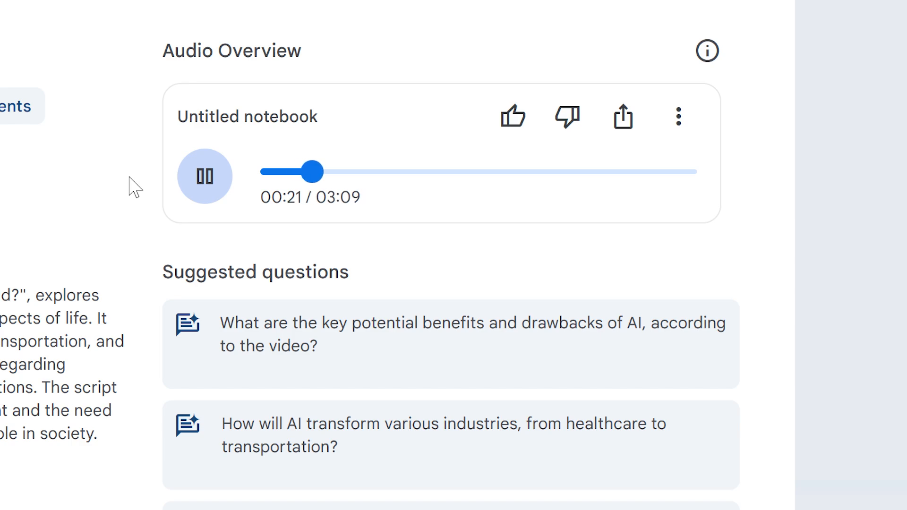
pyautogui.click(204, 177)
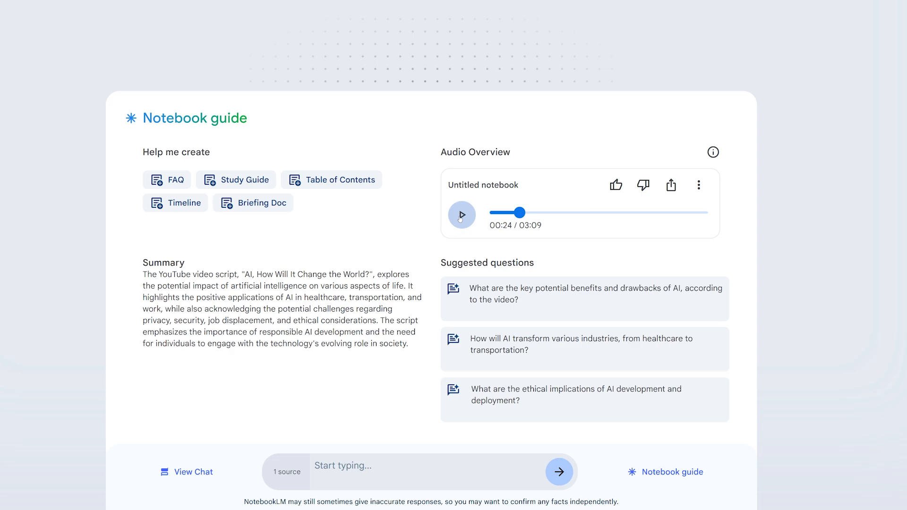
pyautogui.moveTo(610, 255)
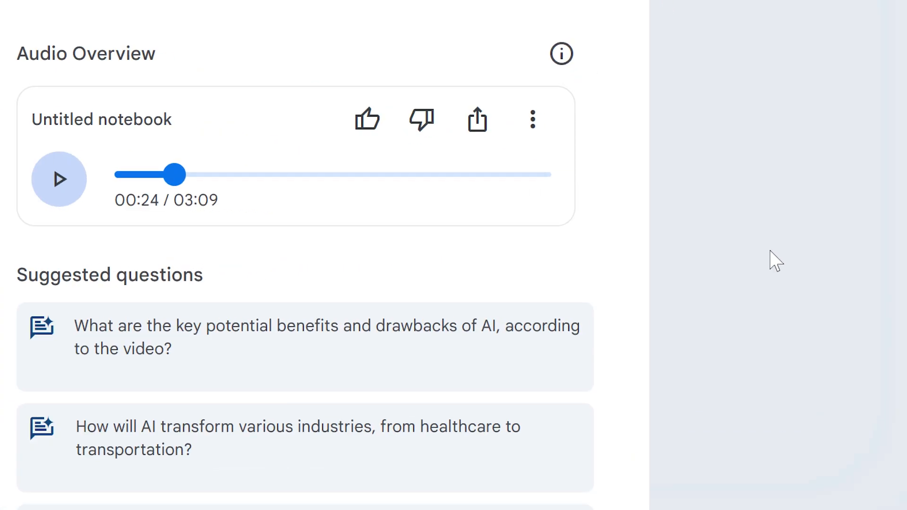
pyautogui.click(531, 120)
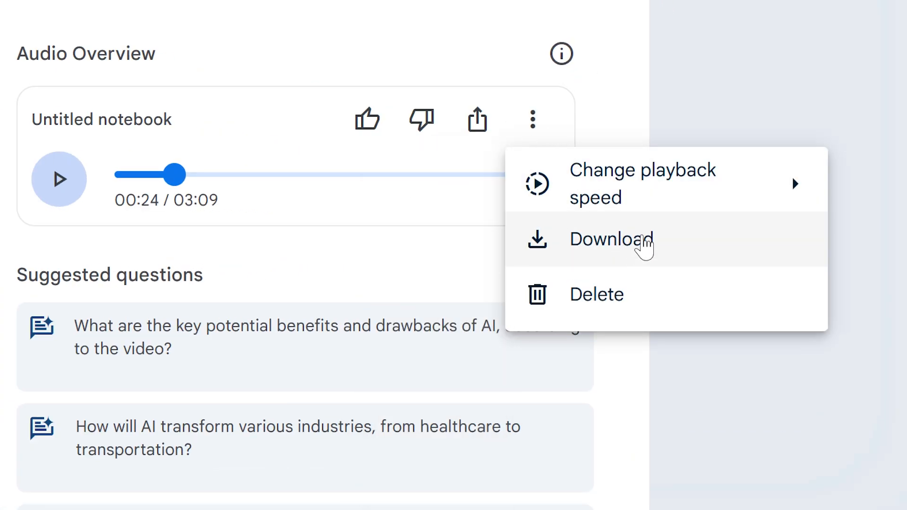
pyautogui.click(611, 239)
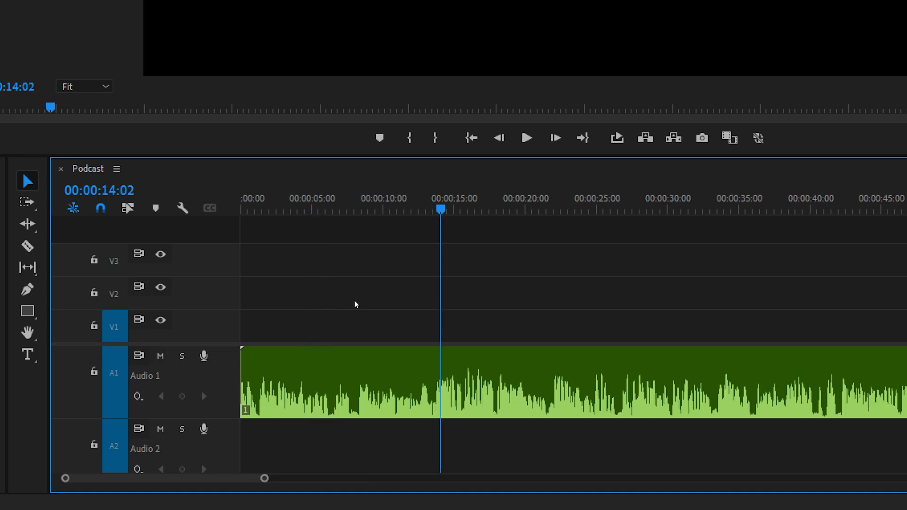
# Pause and cut the podcast audio clip at each point where the speaker changes.
pyautogui.click(525, 138)
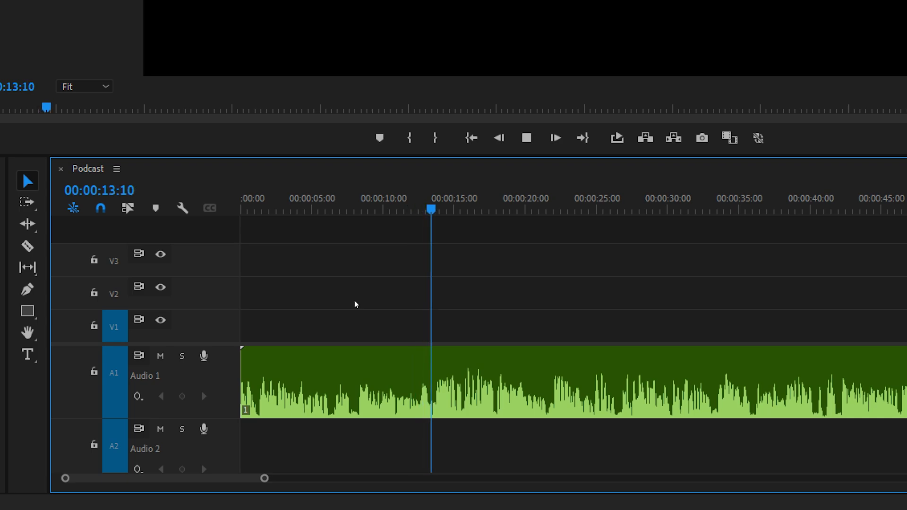
pyautogui.click(525, 138)
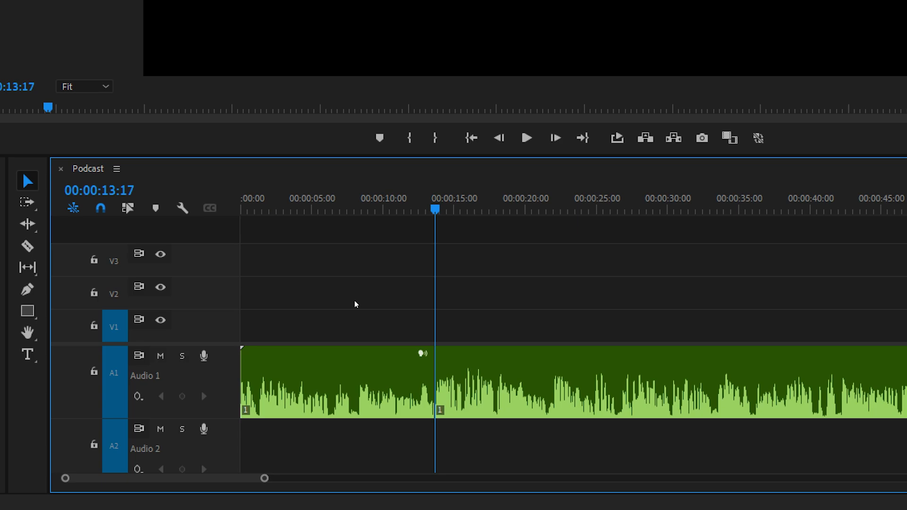
pyautogui.click(526, 138)
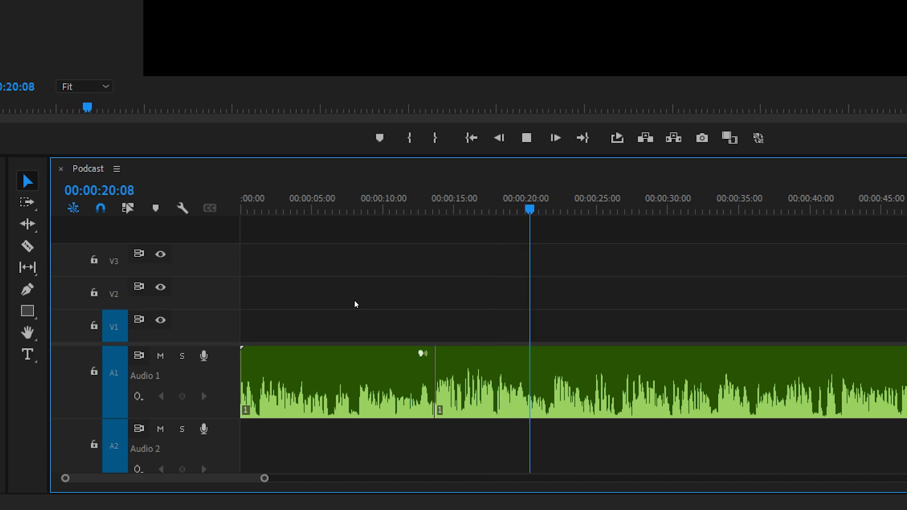
pyautogui.click(525, 138)
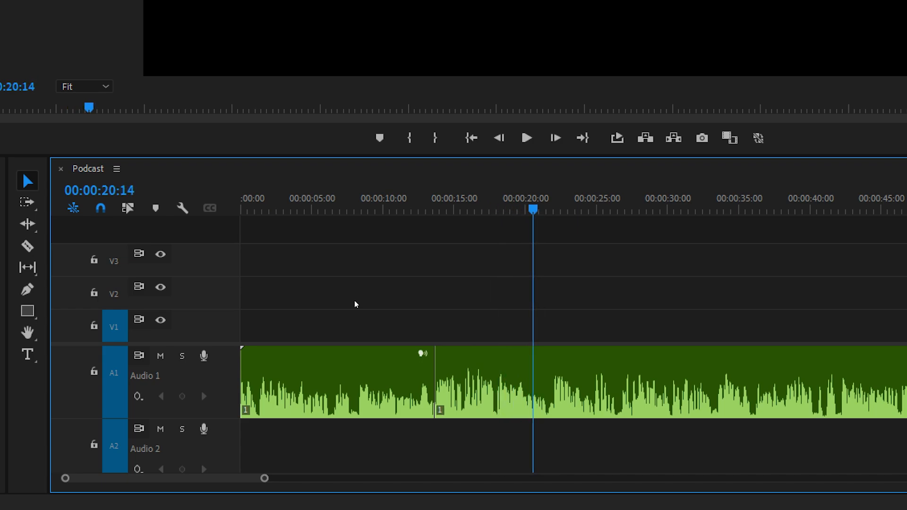
pyautogui.click(525, 138)
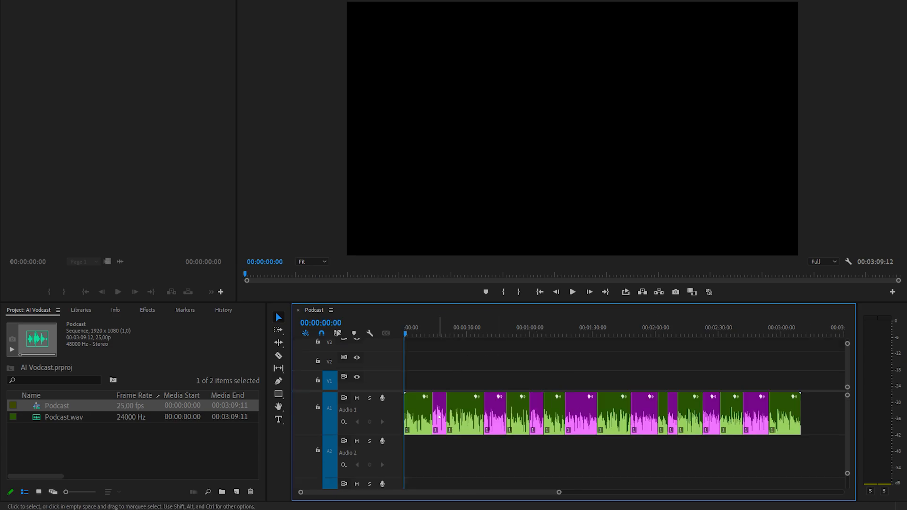
# Move the second speaker's pink clips to the Audio 2 track and mute that track.
pyautogui.rightClick(437, 411)
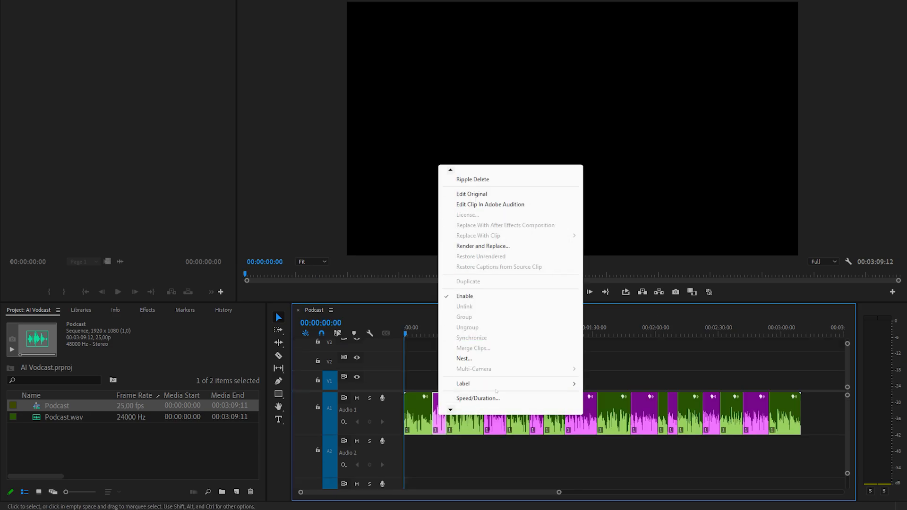
pyautogui.moveTo(462, 383)
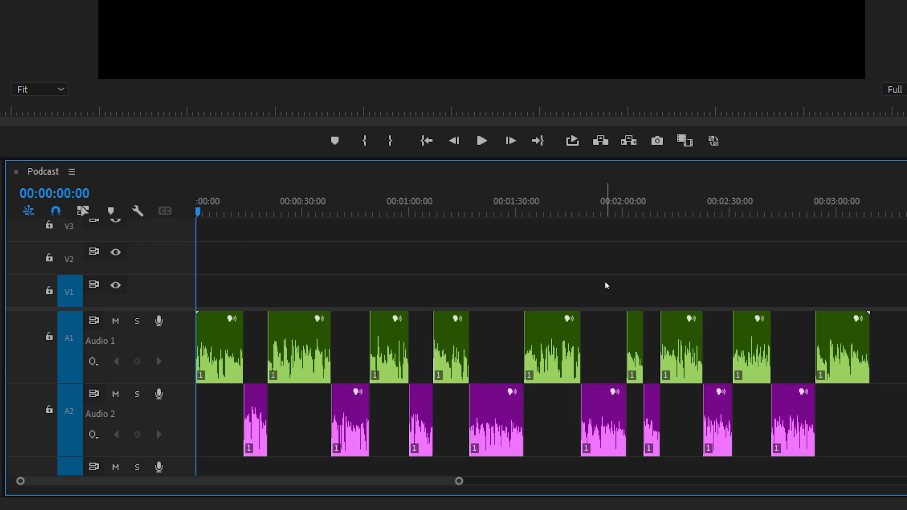
pyautogui.moveTo(207, 257)
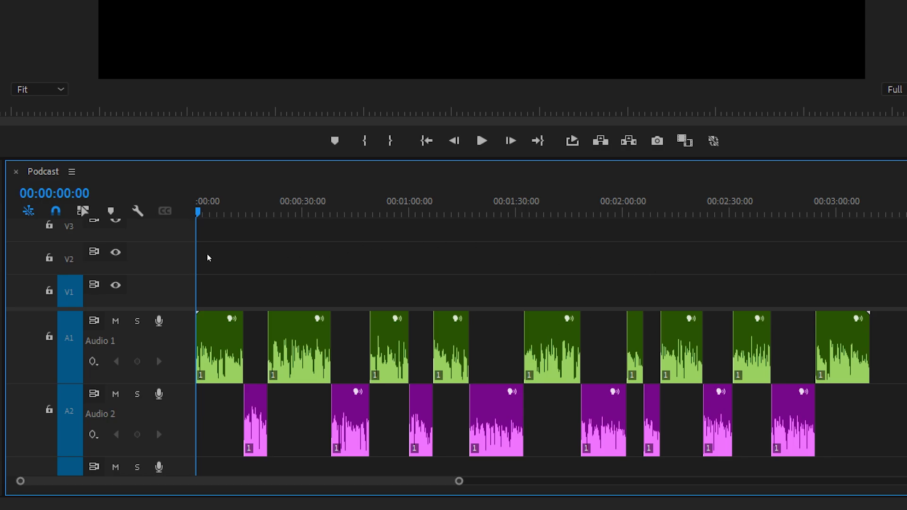
pyautogui.moveTo(115, 394)
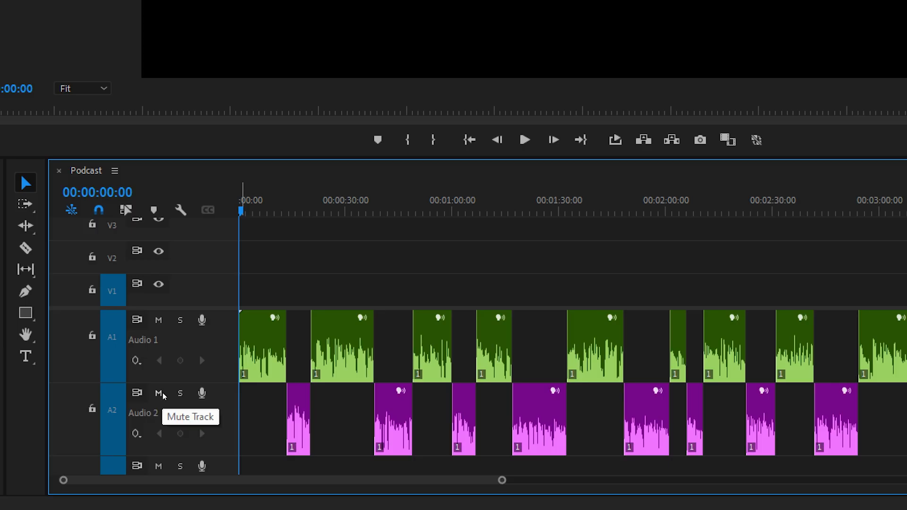
pyautogui.click(158, 393)
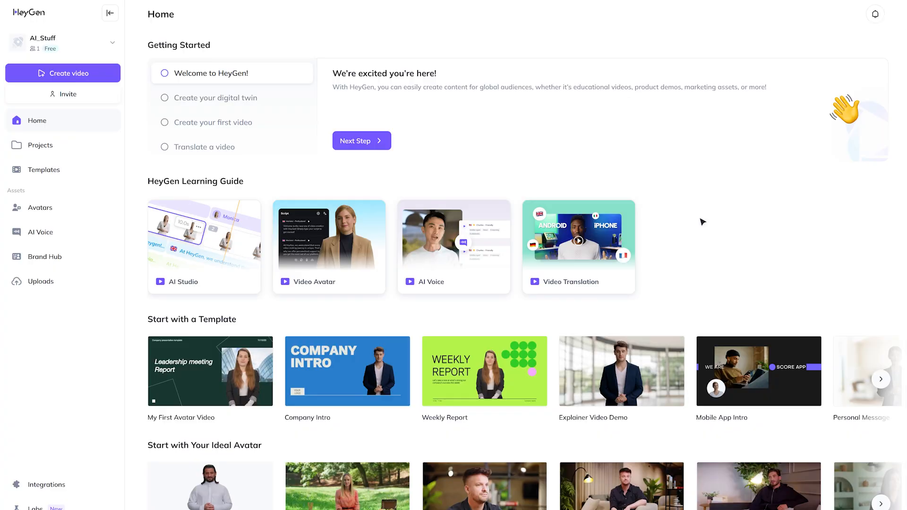
pyautogui.moveTo(391, 122)
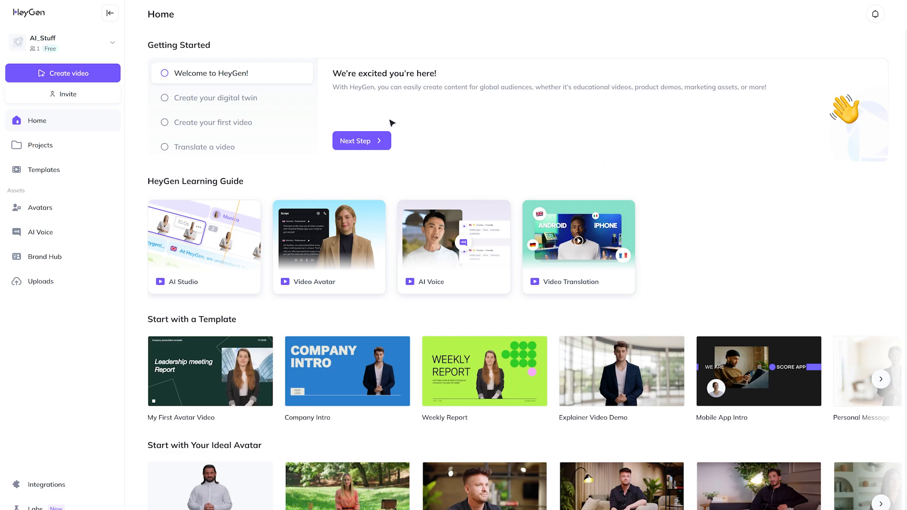
# Browse the avatar library to Lindiwe and preview the Lindiwe Lounge Side look.
pyautogui.click(40, 207)
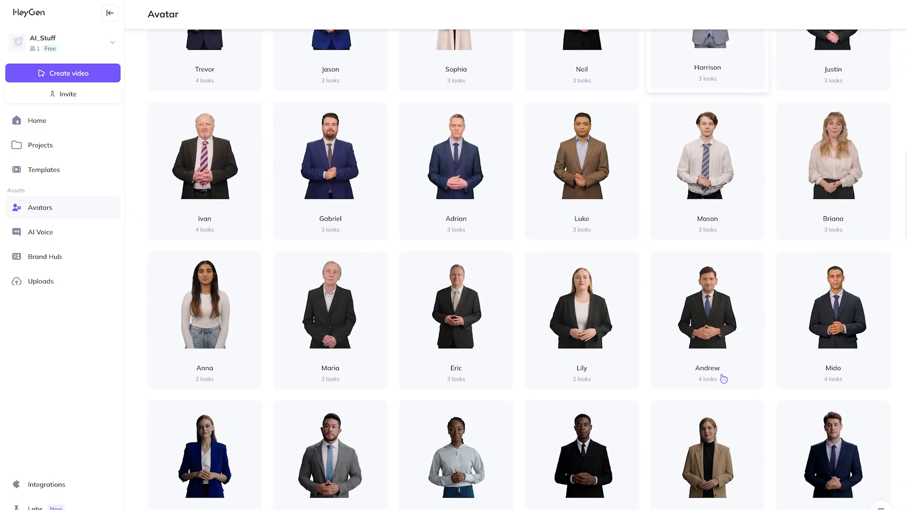
pyautogui.scroll(-3)
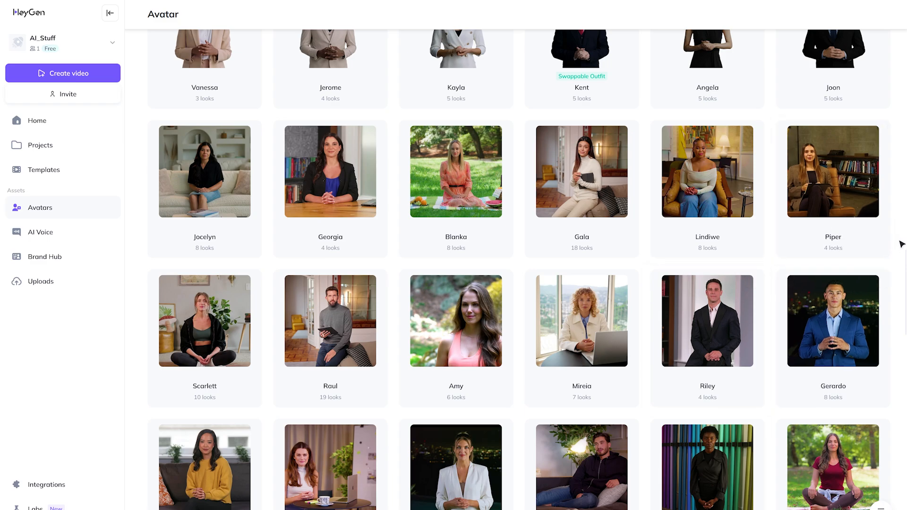
pyautogui.moveTo(707, 171)
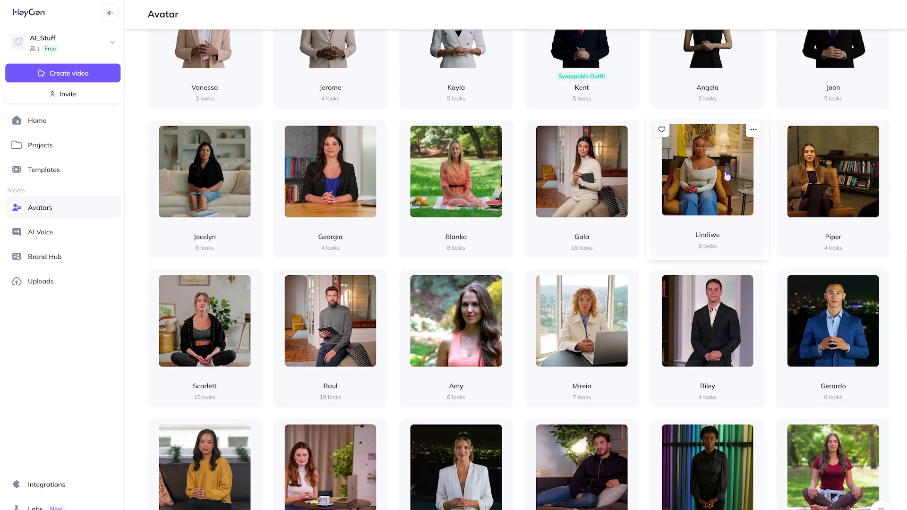
pyautogui.click(707, 171)
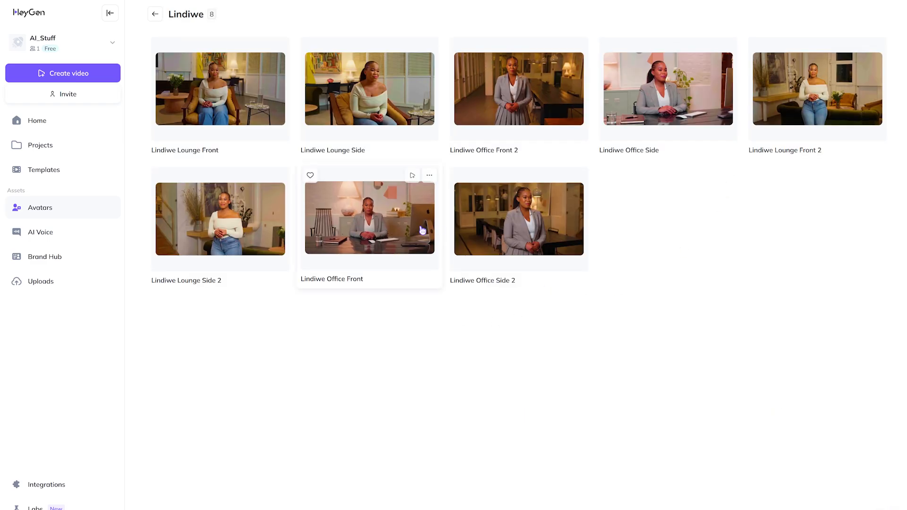
pyautogui.moveTo(791, 188)
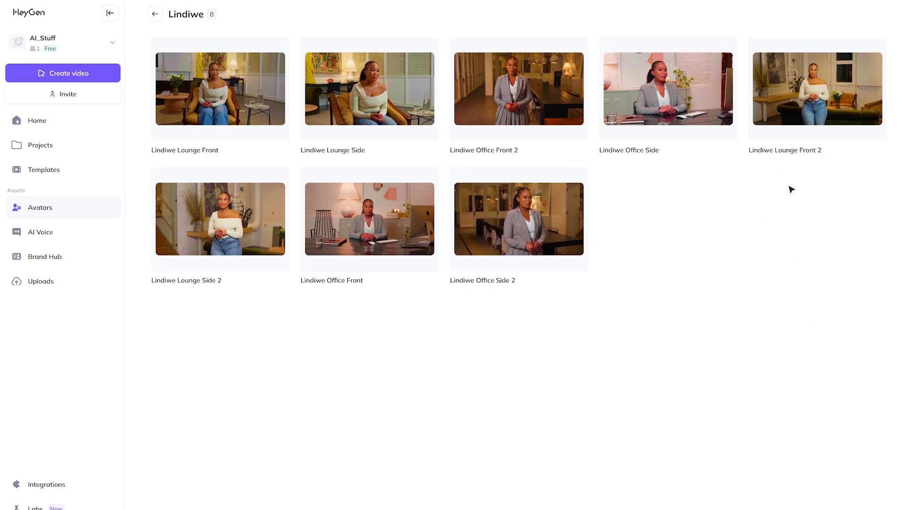
pyautogui.click(109, 13)
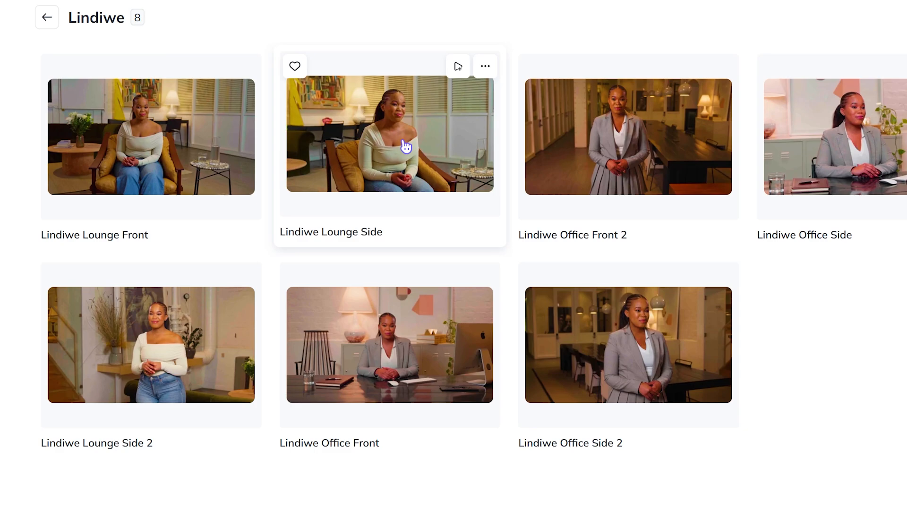
pyautogui.click(389, 134)
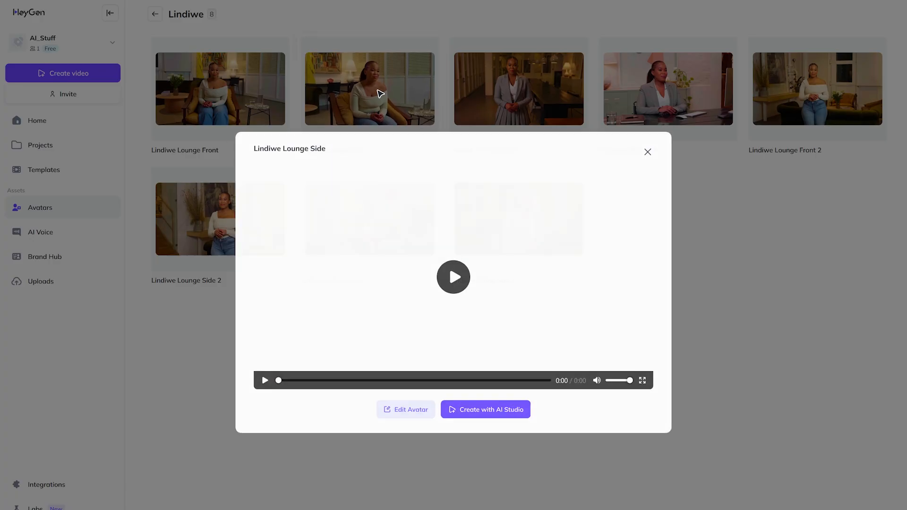
# Create a new AI Studio video with this avatar in landscape 1920 x 1080 format.
pyautogui.click(485, 410)
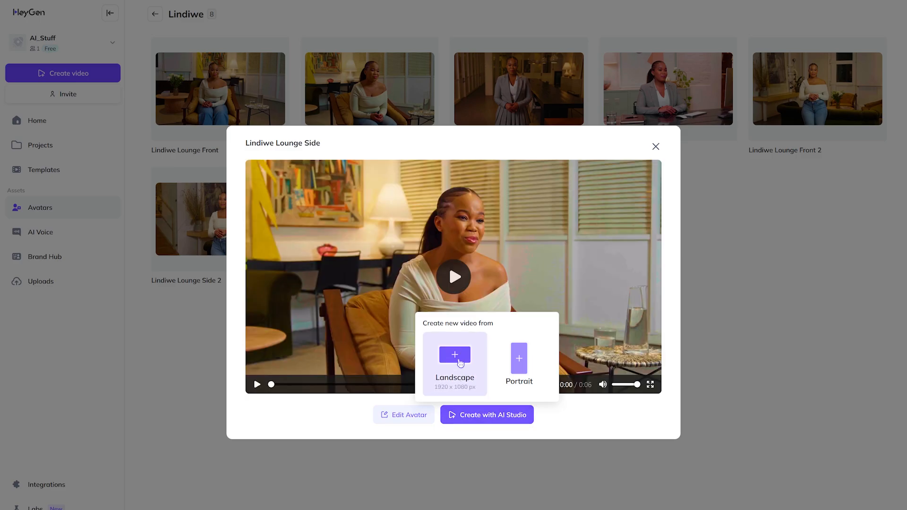
pyautogui.click(455, 363)
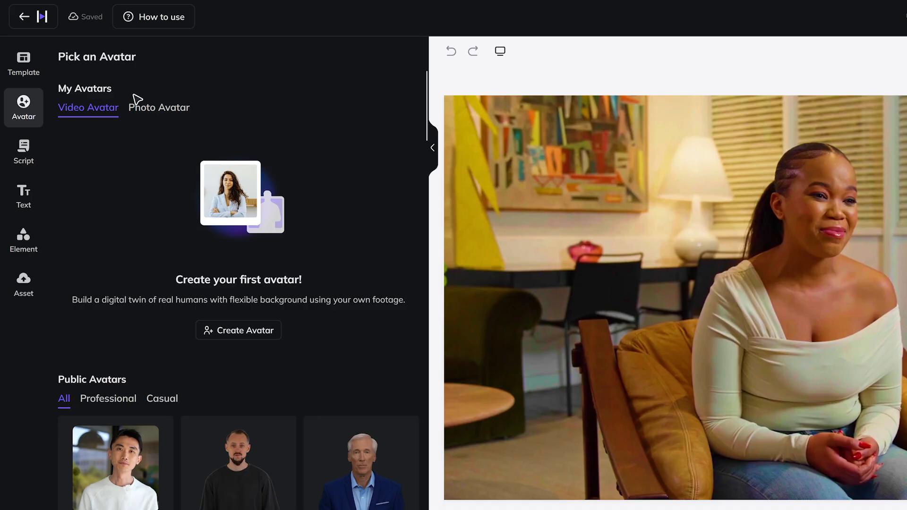
# Upload the podcast voice WAV files (voice man.wav, Voice Woman.wav) to HeyGen's assets.
pyautogui.click(23, 283)
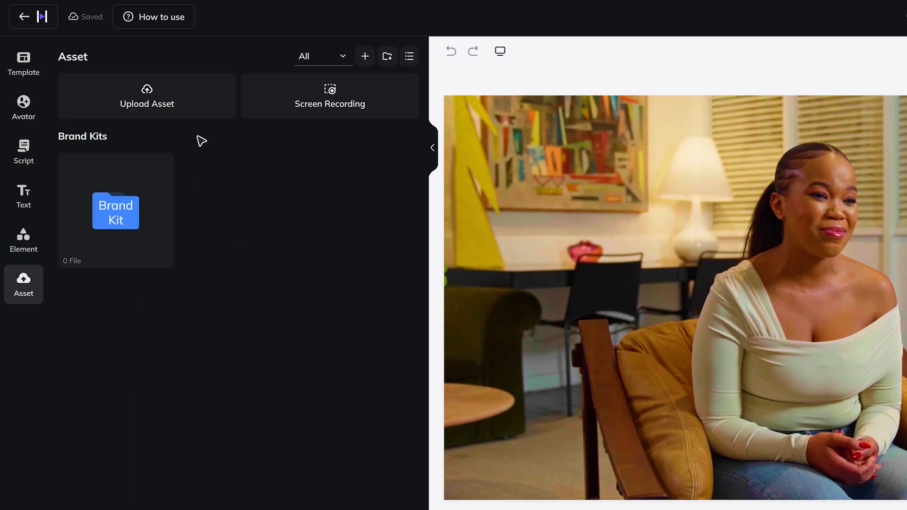
pyautogui.click(147, 96)
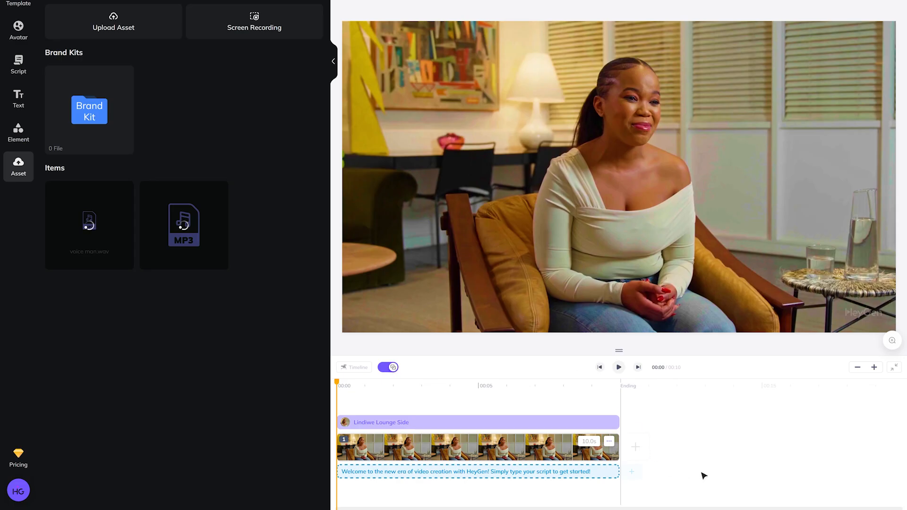
pyautogui.click(610, 442)
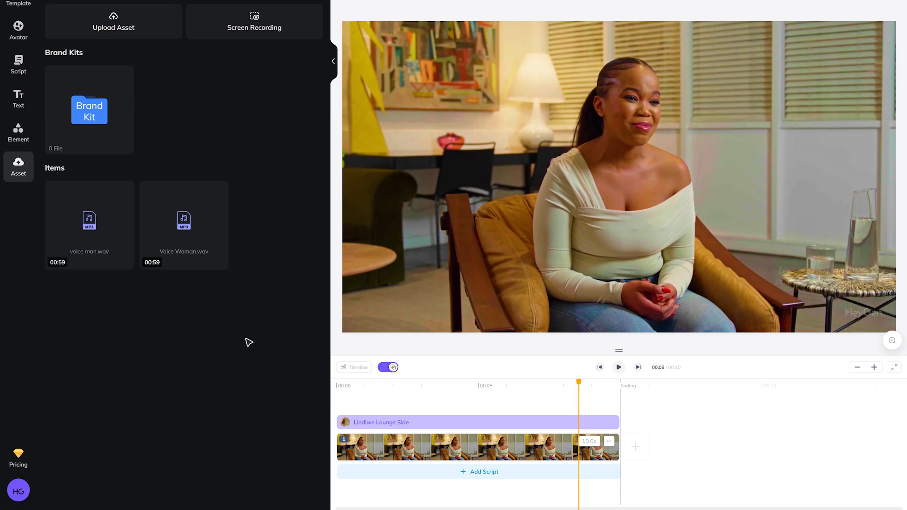
# Give the avatar the uploaded Voice Woman.wav as its script audio and fit the 59-second clip on the timeline.
pyautogui.click(483, 472)
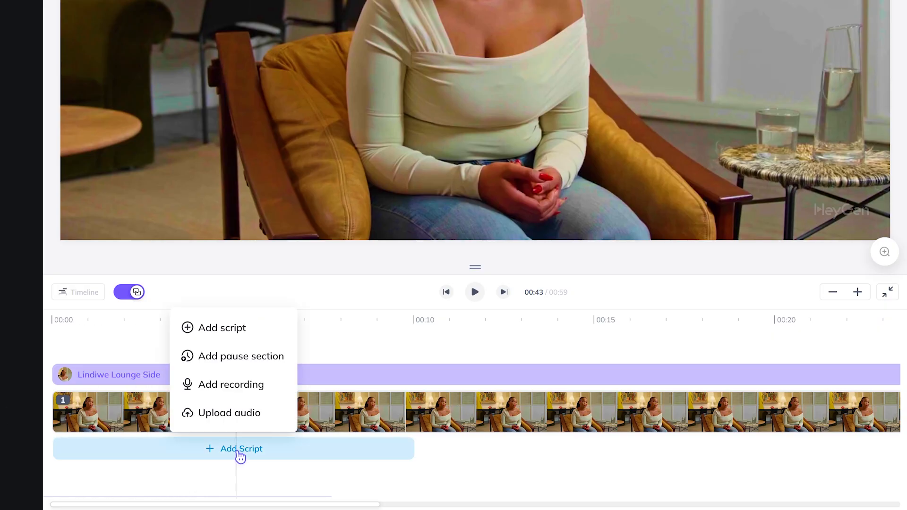
pyautogui.click(228, 413)
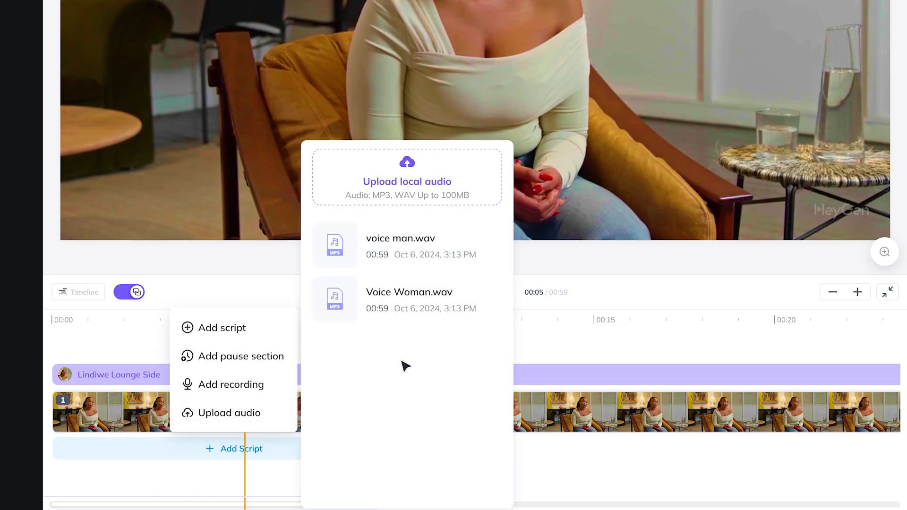
pyautogui.moveTo(403, 353)
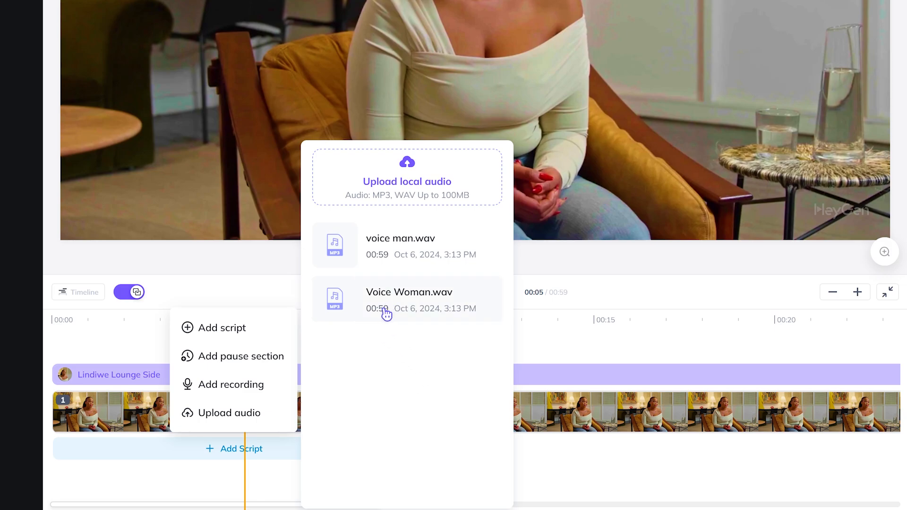
pyautogui.click(409, 299)
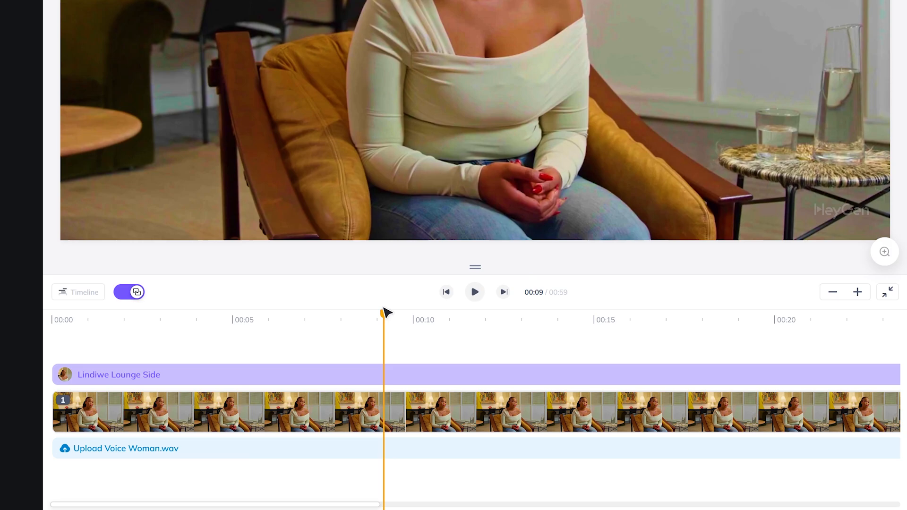
pyautogui.click(832, 292)
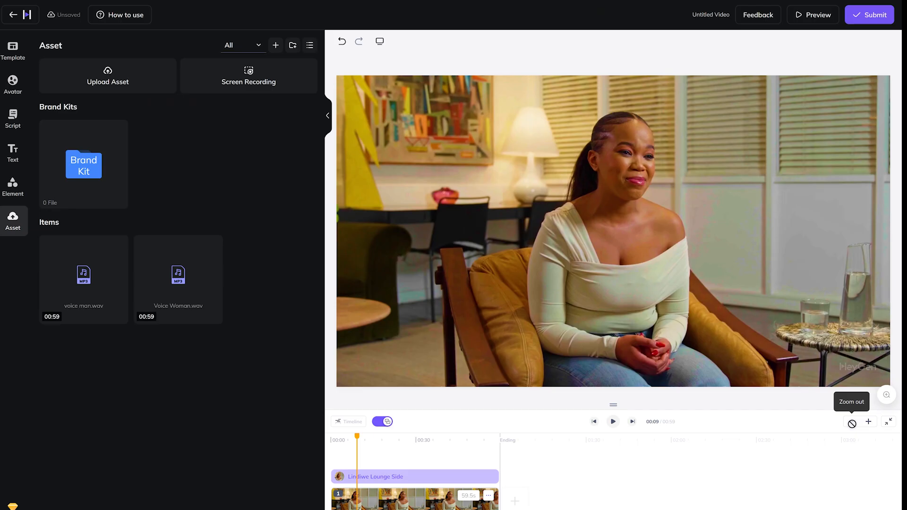
# Preview the talking avatar briefly and start submitting the video for rendering.
pyautogui.click(613, 421)
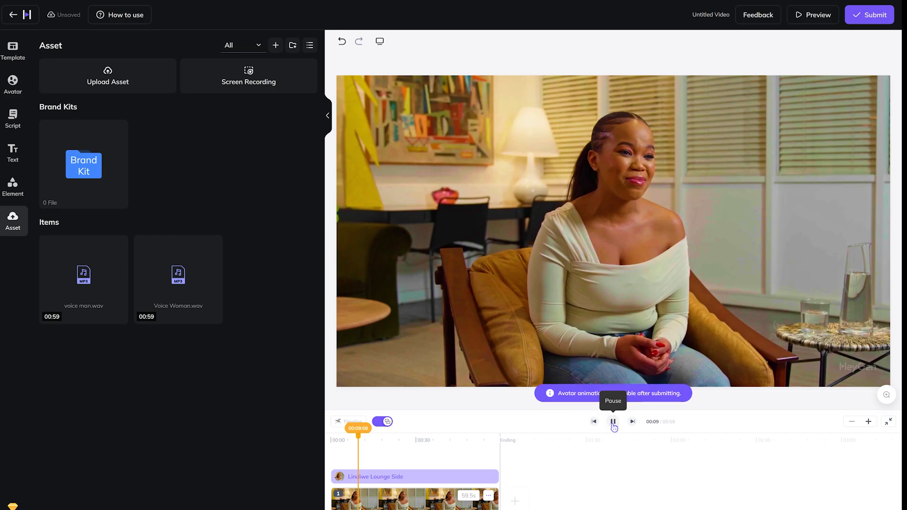
pyautogui.click(613, 421)
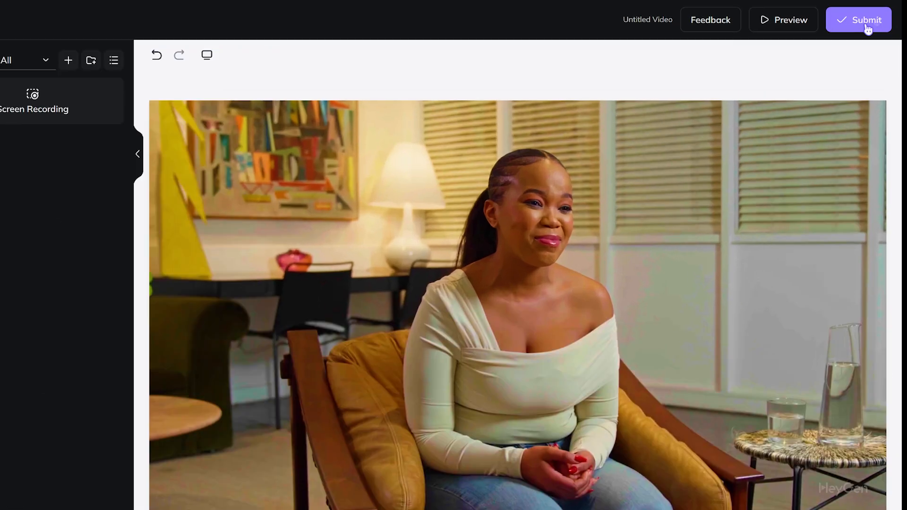
pyautogui.click(859, 19)
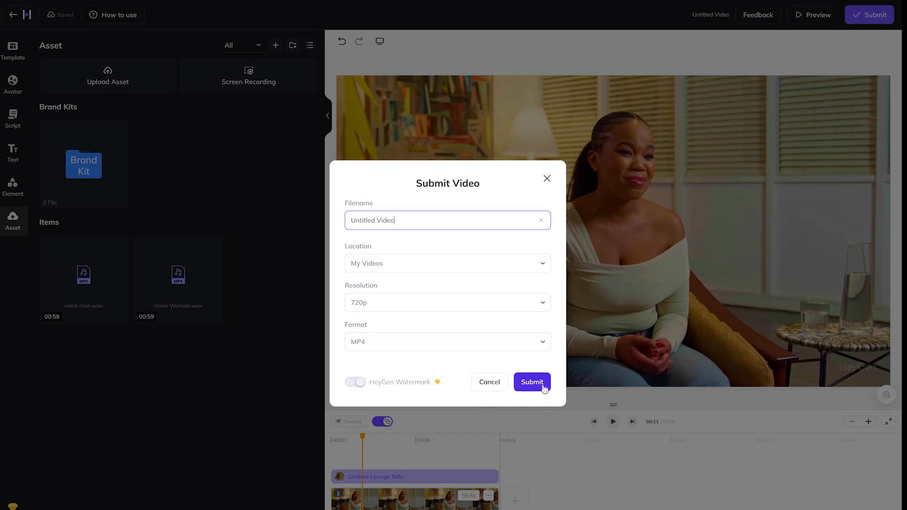
# Confirm the Submit Video dialog with its default 720p MP4 settings.
pyautogui.click(531, 382)
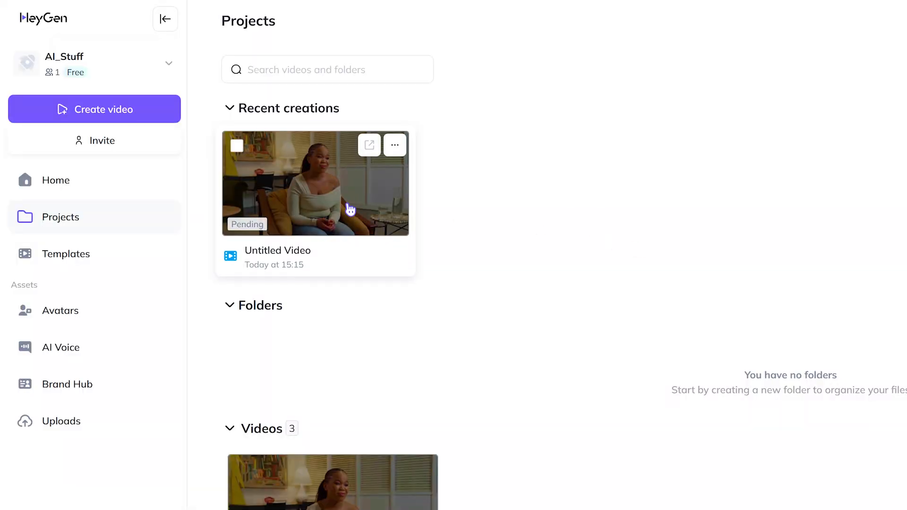
pyautogui.moveTo(580, 225)
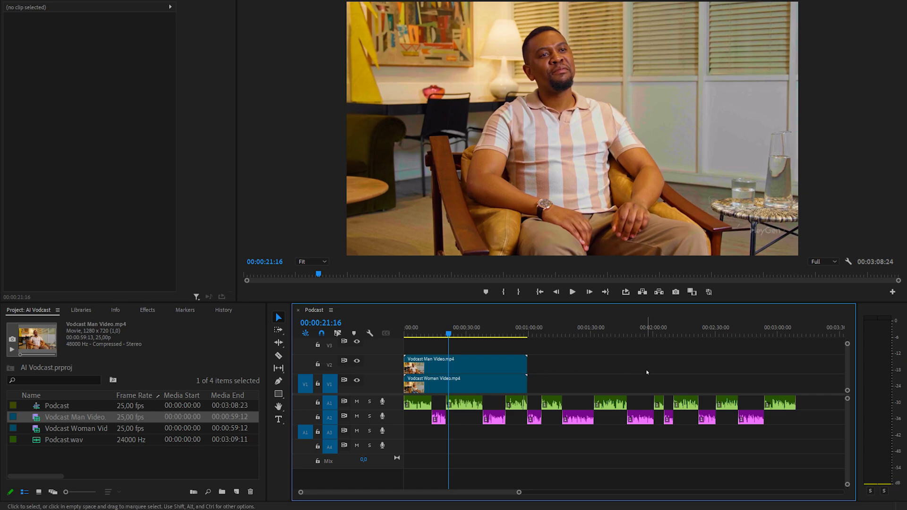
pyautogui.moveTo(653, 352)
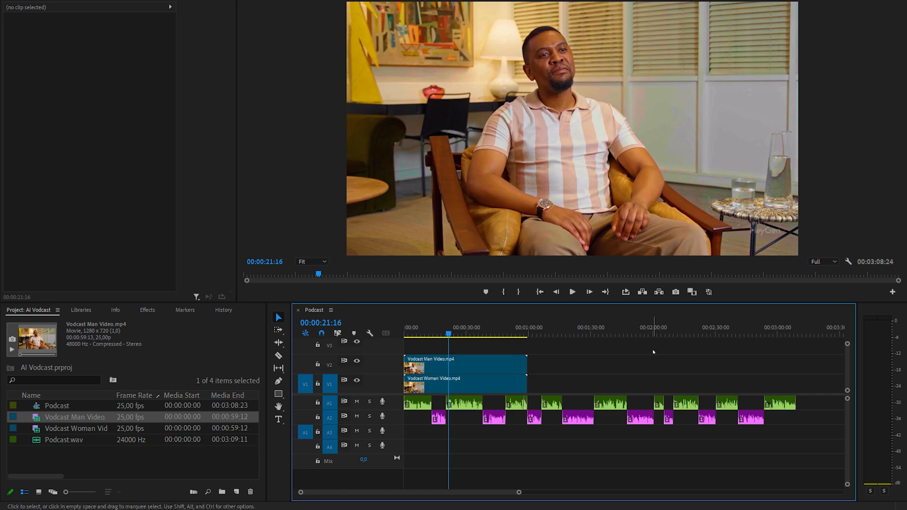
pyautogui.moveTo(656, 354)
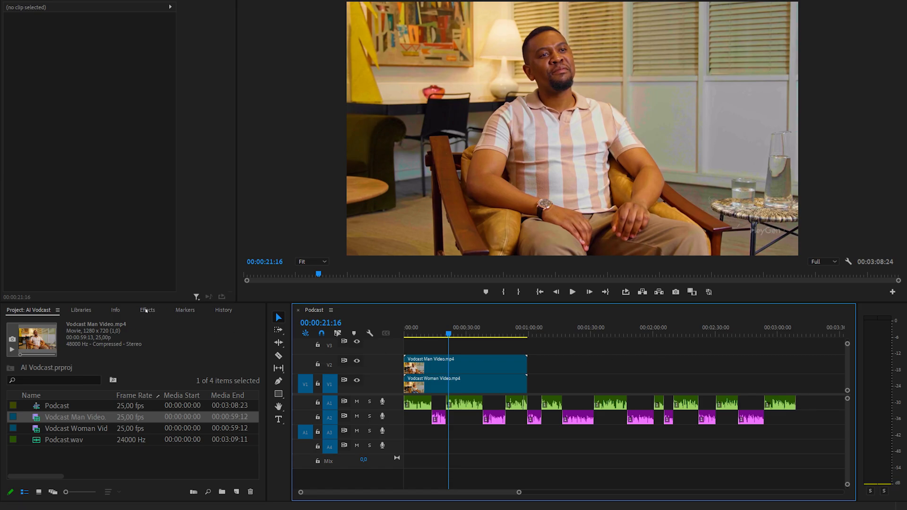
# Show the Effects panel to reach the video effects library.
pyautogui.click(147, 310)
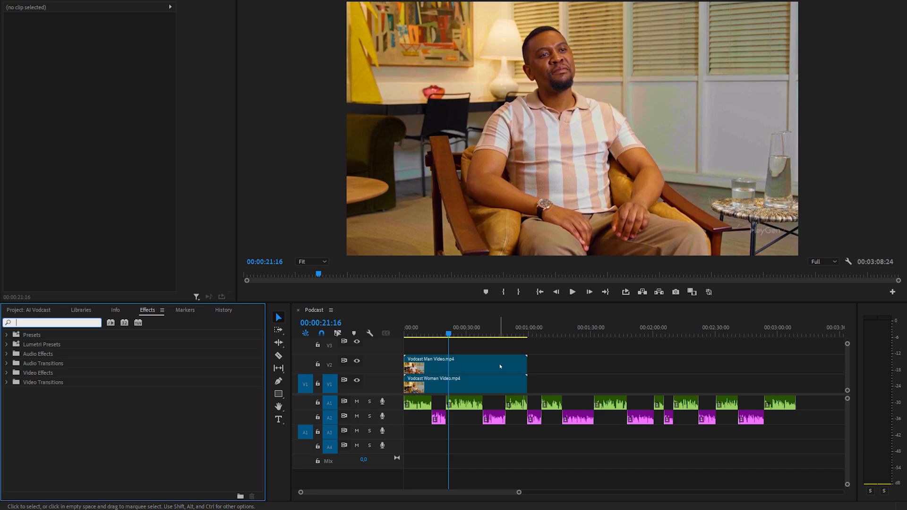
# Apply Horizontal Flip to the man's clip found by searching 'flip'.
pyautogui.click(465, 362)
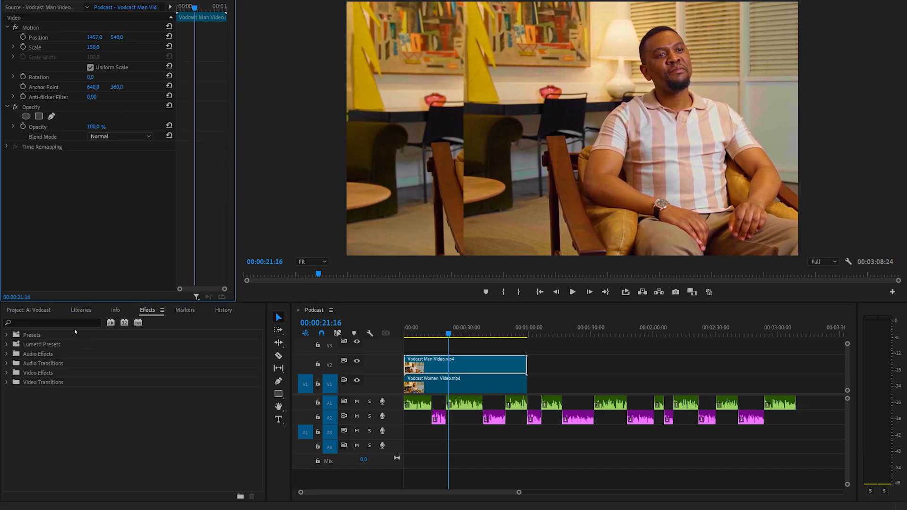
pyautogui.write('flip')
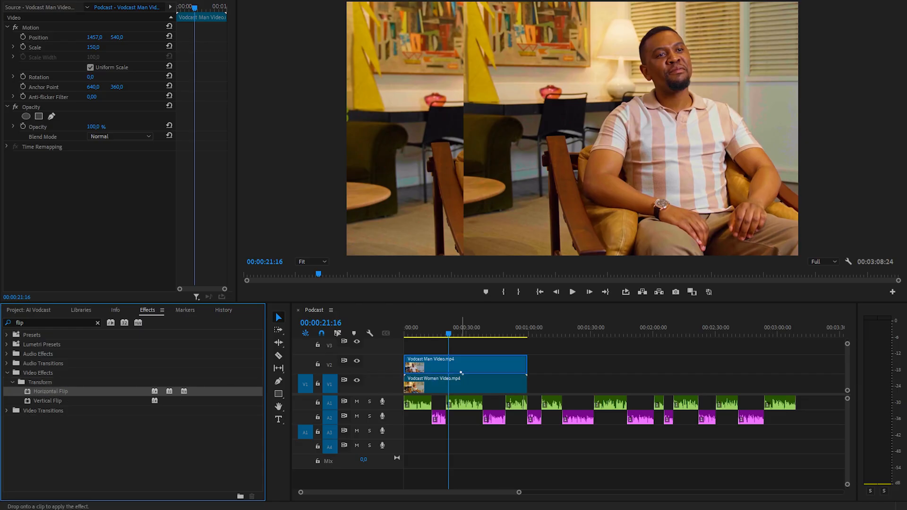
pyautogui.click(464, 385)
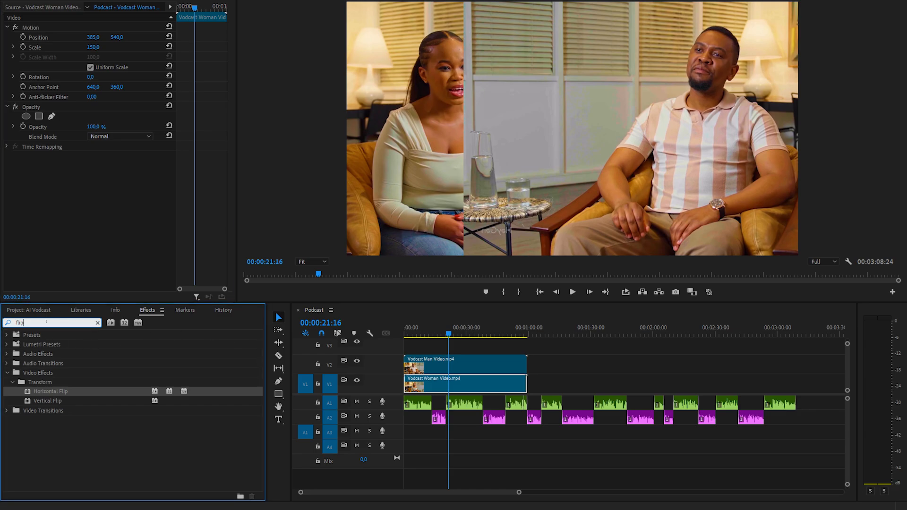
# Apply Crop to the clip with Left 21% and Edge Feather 35.
pyautogui.write('crop')
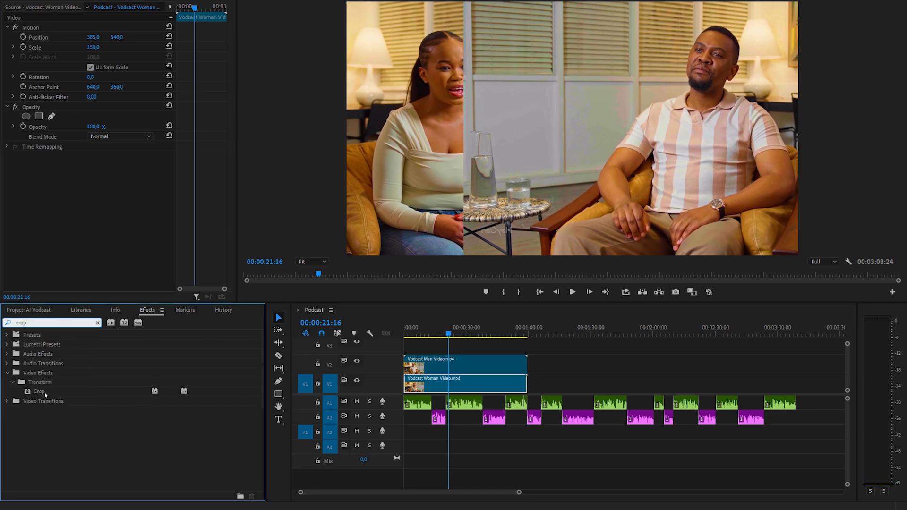
pyautogui.click(465, 362)
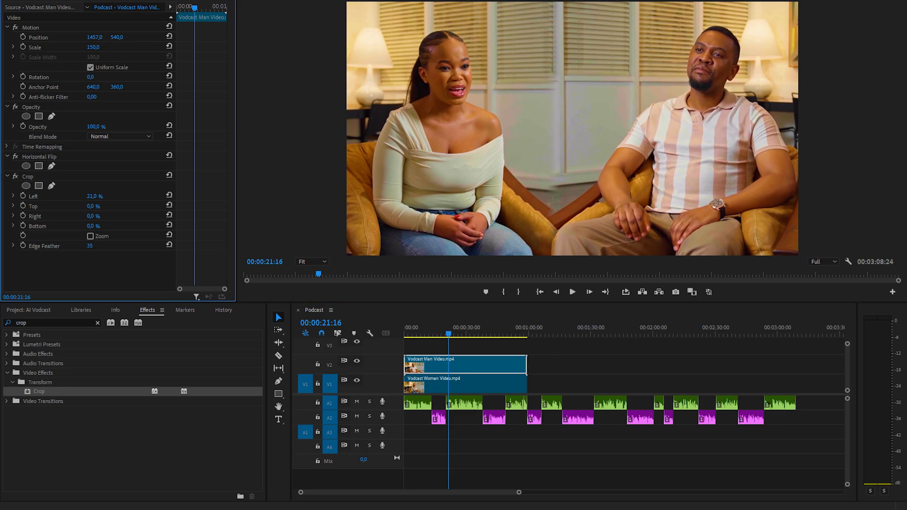
pyautogui.click(464, 384)
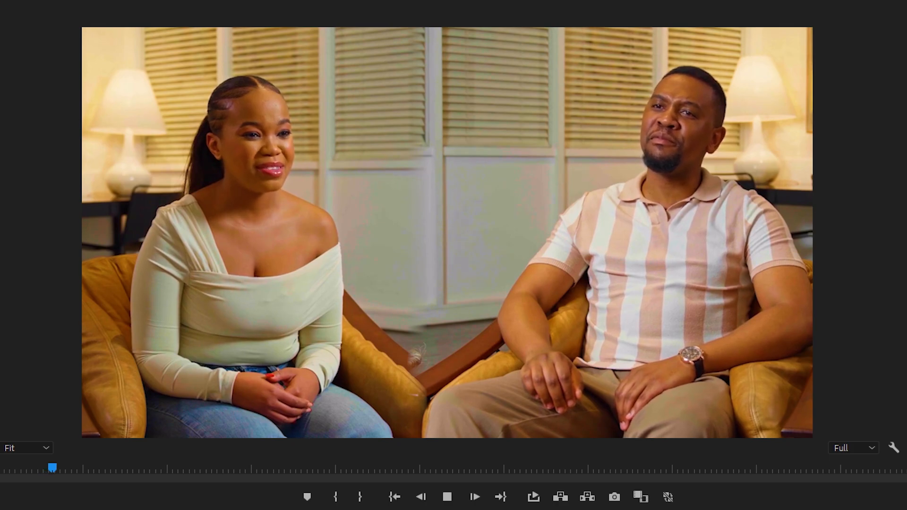
pyautogui.click(475, 496)
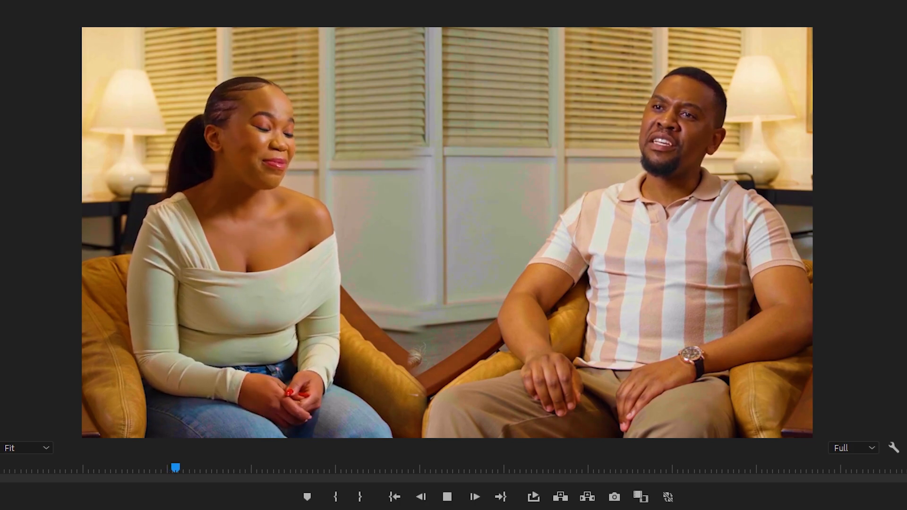
pyautogui.click(475, 496)
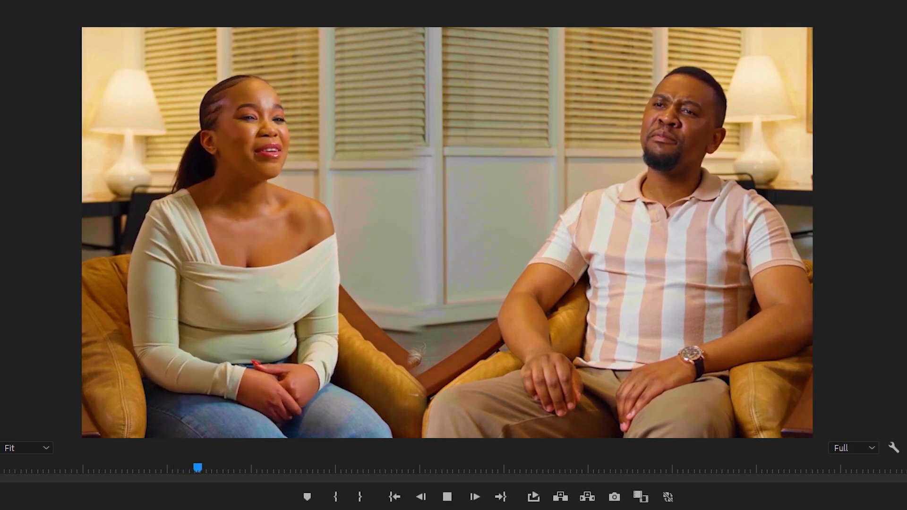
pyautogui.click(475, 496)
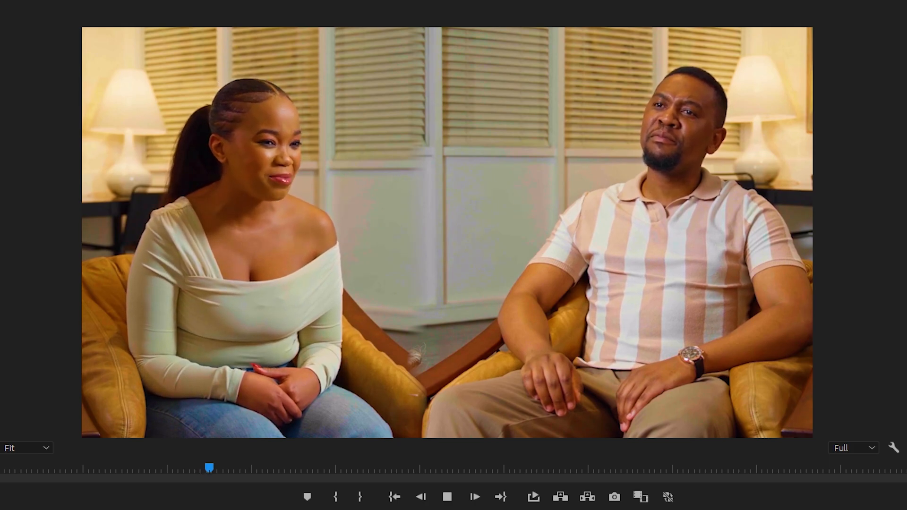